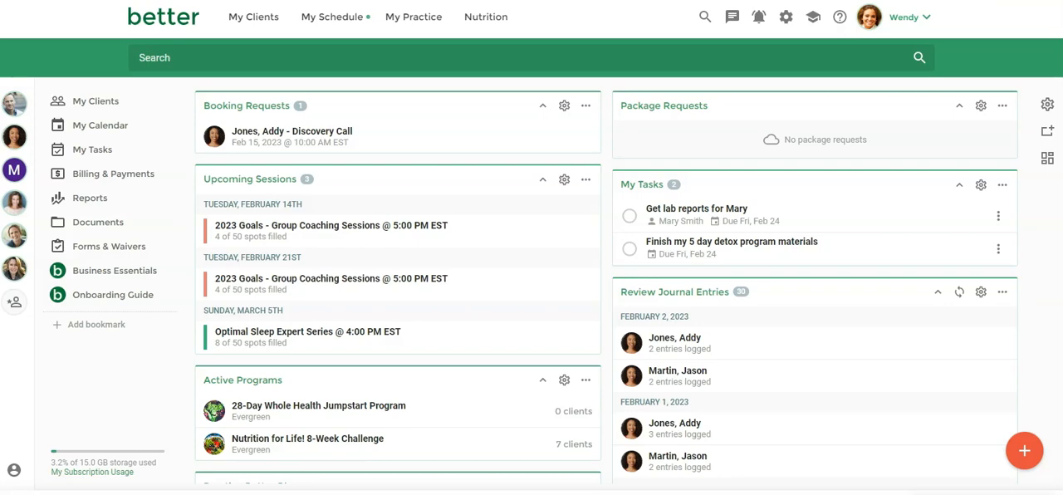
mouse_move(13, 136)
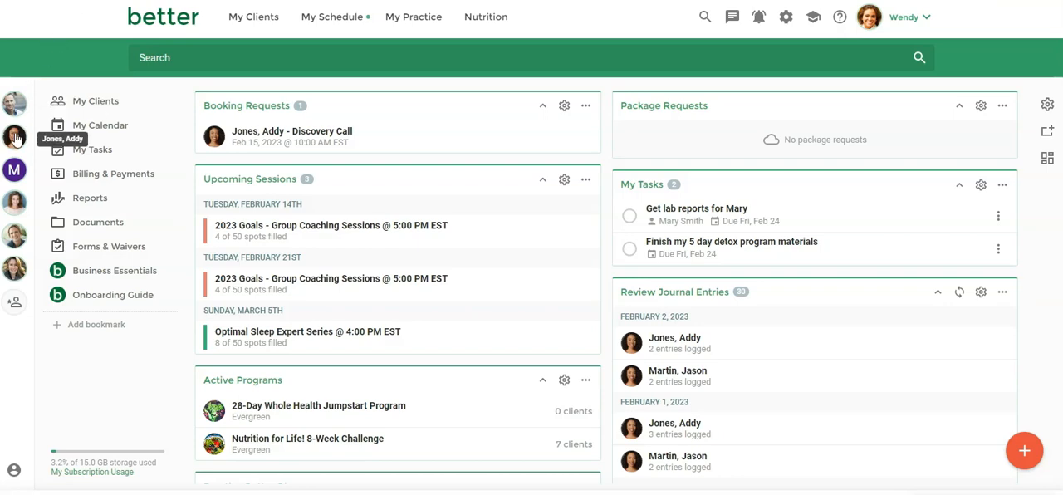
click(13, 136)
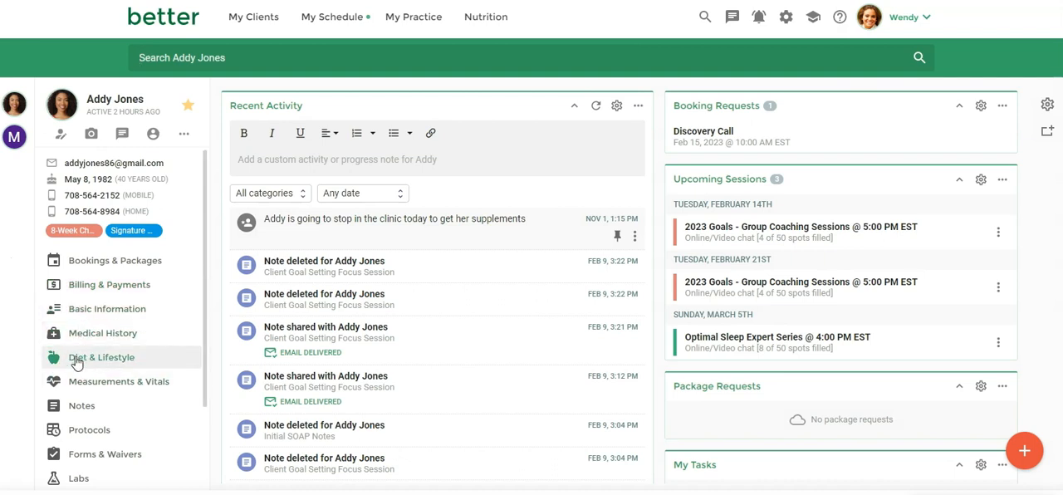
mouse_move(107, 314)
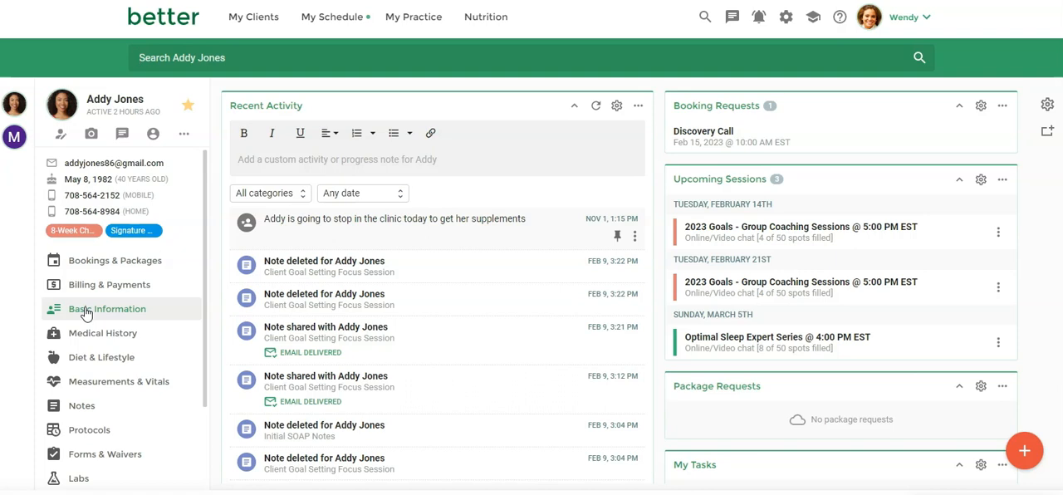
mouse_move(102, 332)
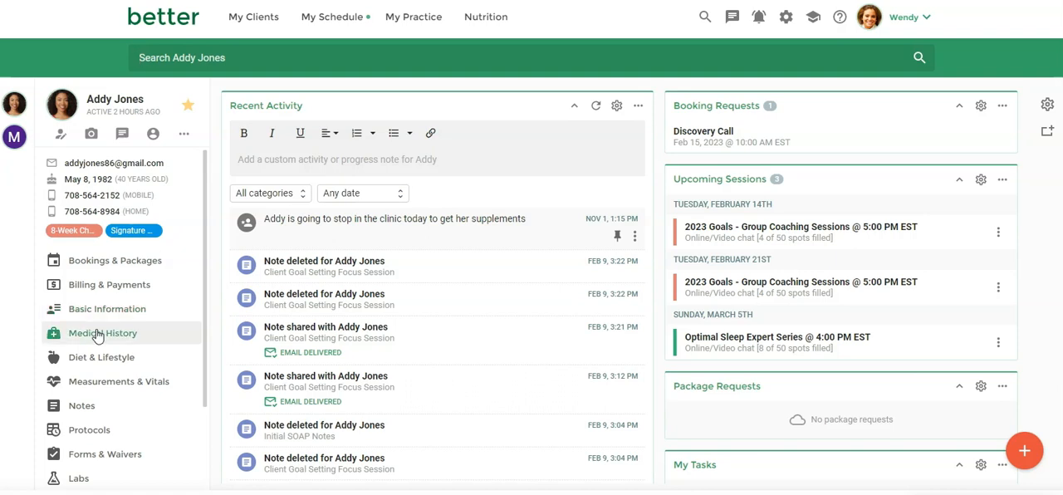
Step: Review Addy's Medical History and Diet & Lifestyle pages, then her Forms & Waivers list
click(103, 332)
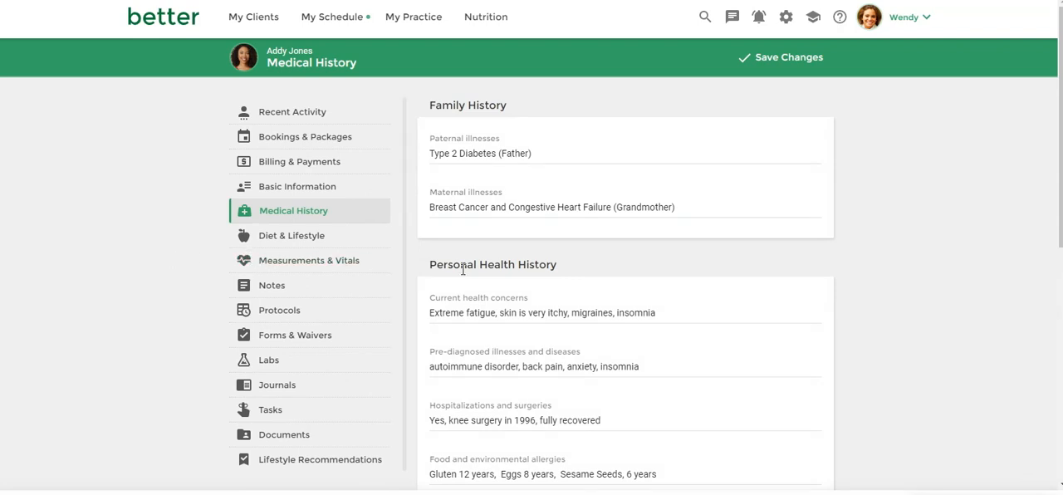
click(292, 235)
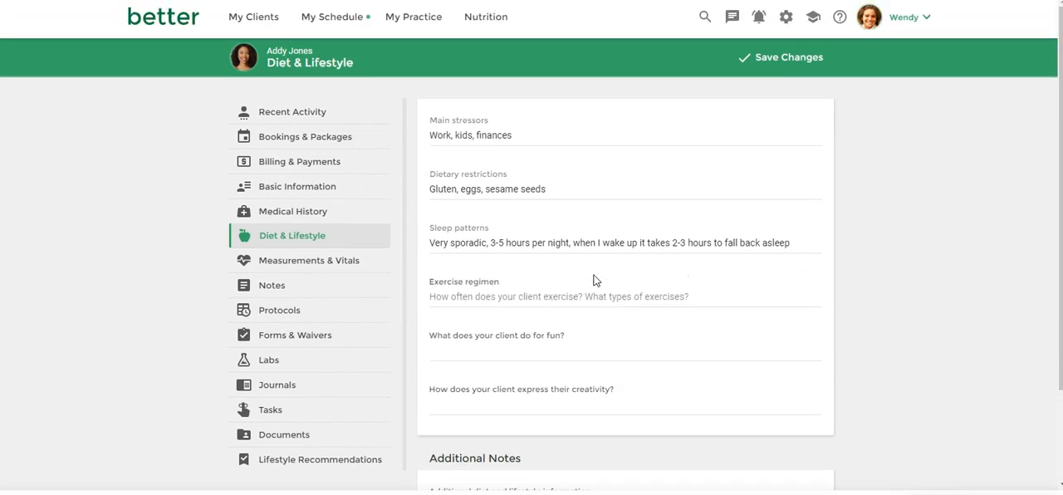
mouse_move(531, 239)
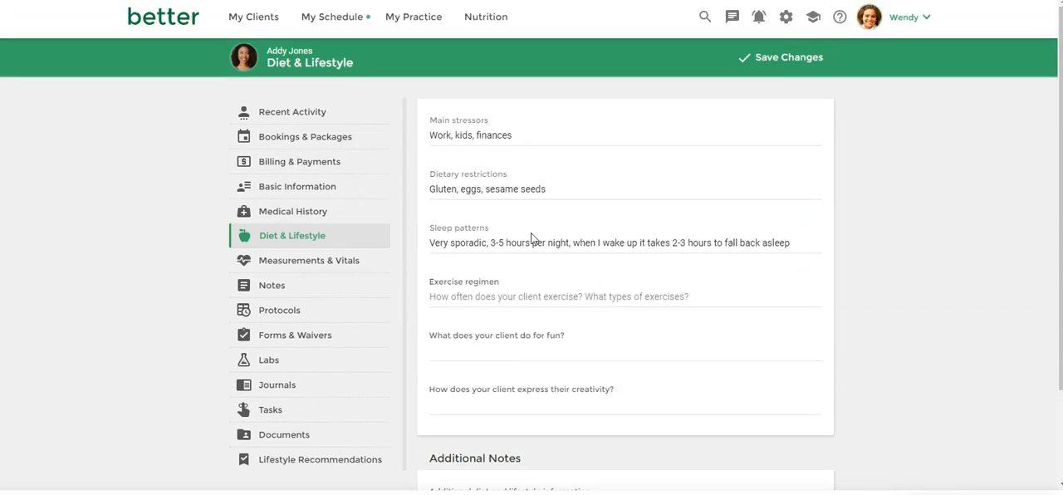
click(293, 211)
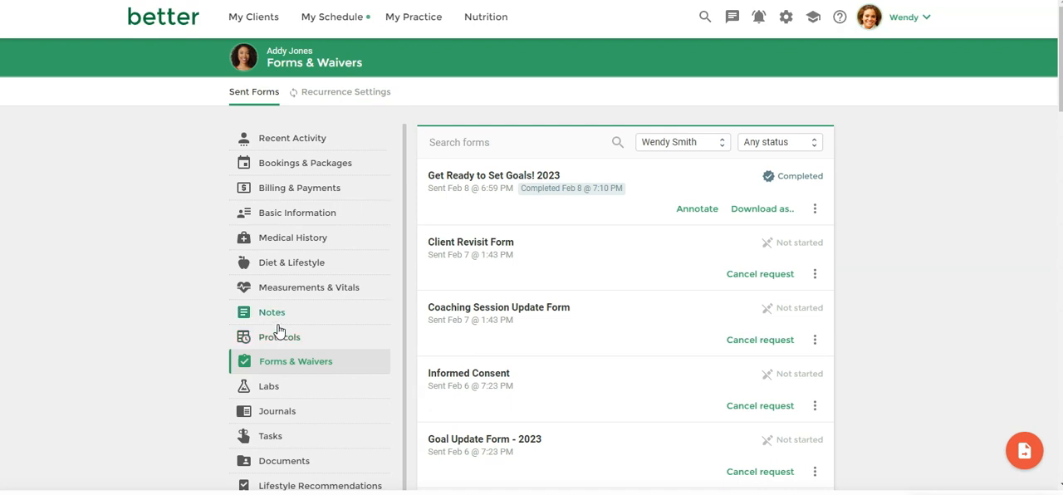
mouse_move(435, 186)
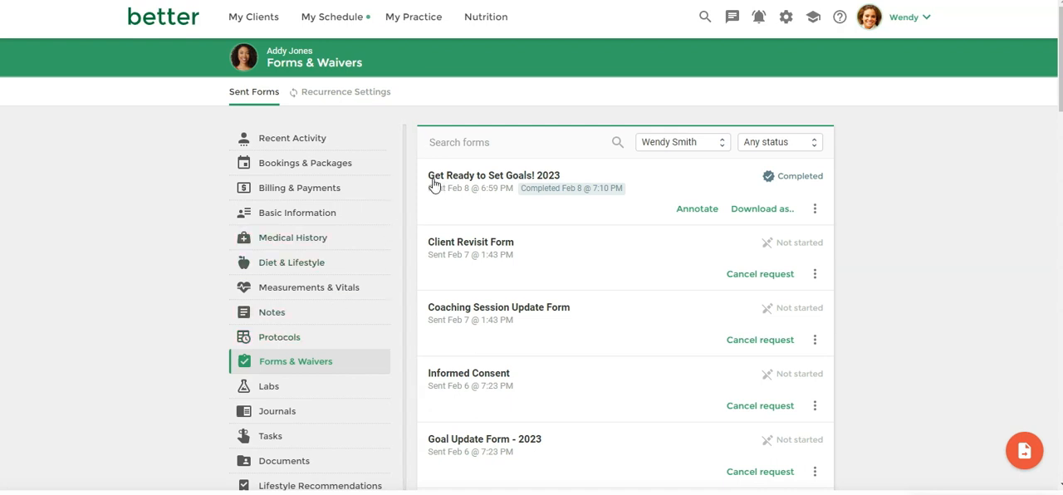
mouse_move(696, 208)
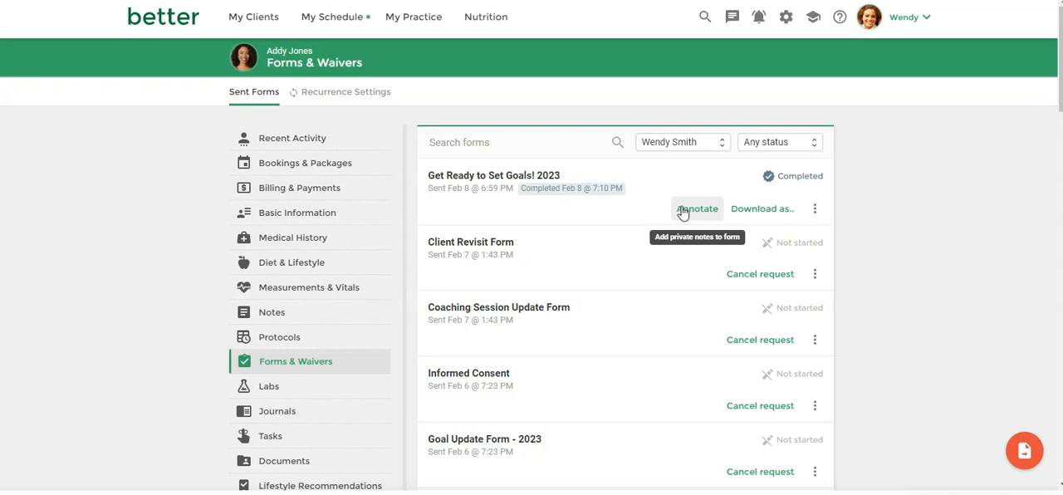
click(698, 208)
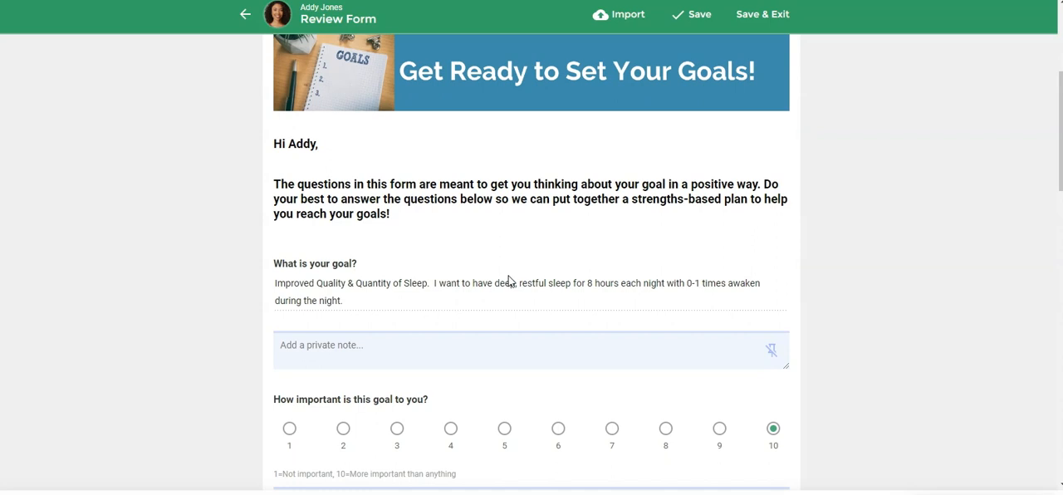
mouse_move(348, 284)
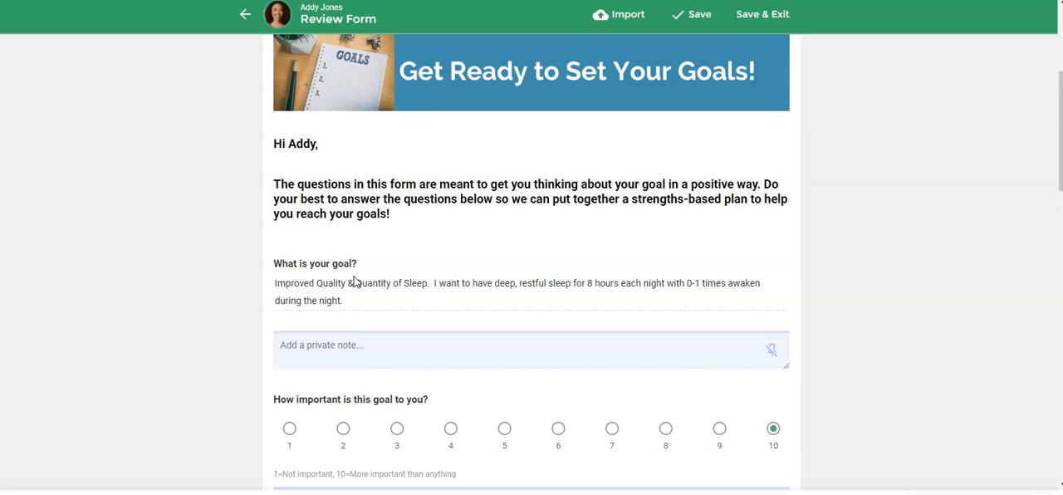
scroll(down, 3)
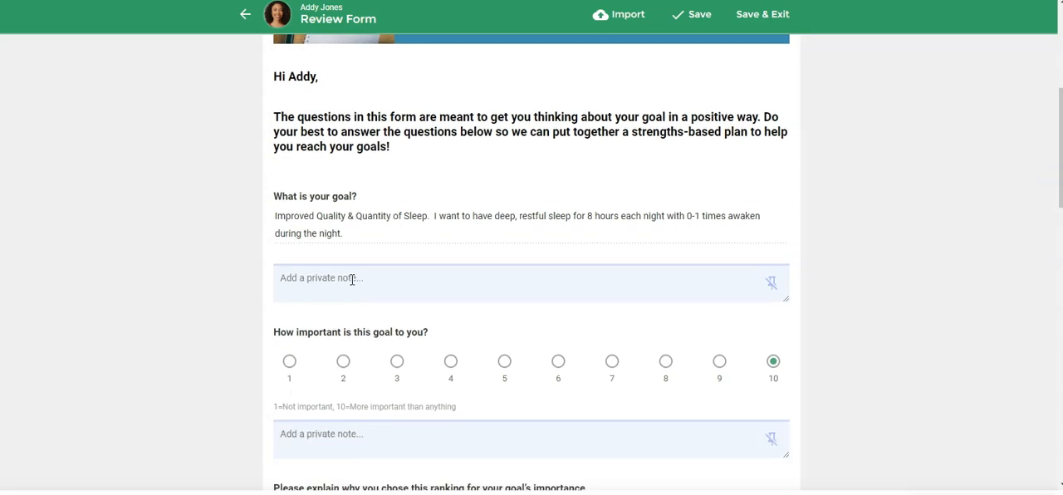
scroll(down, 3)
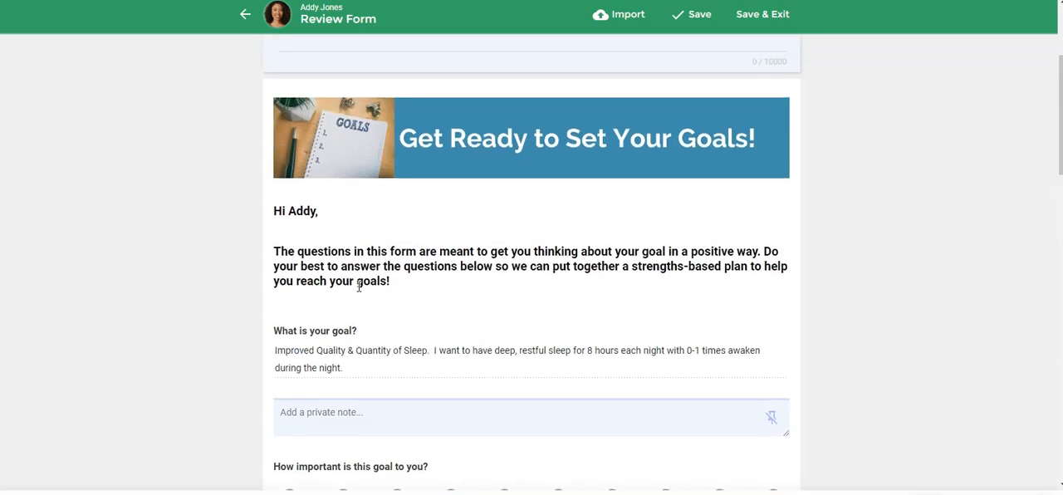
scroll(up, 3)
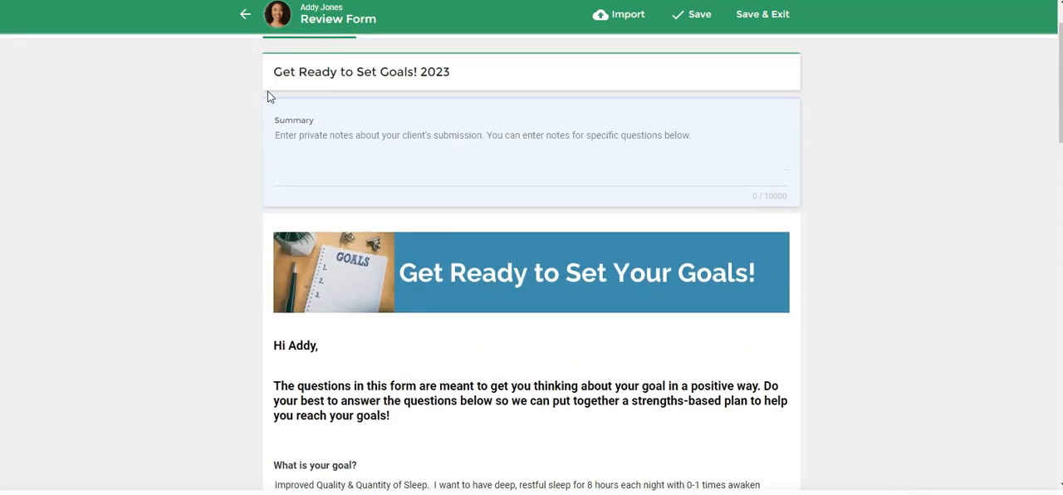
click(246, 15)
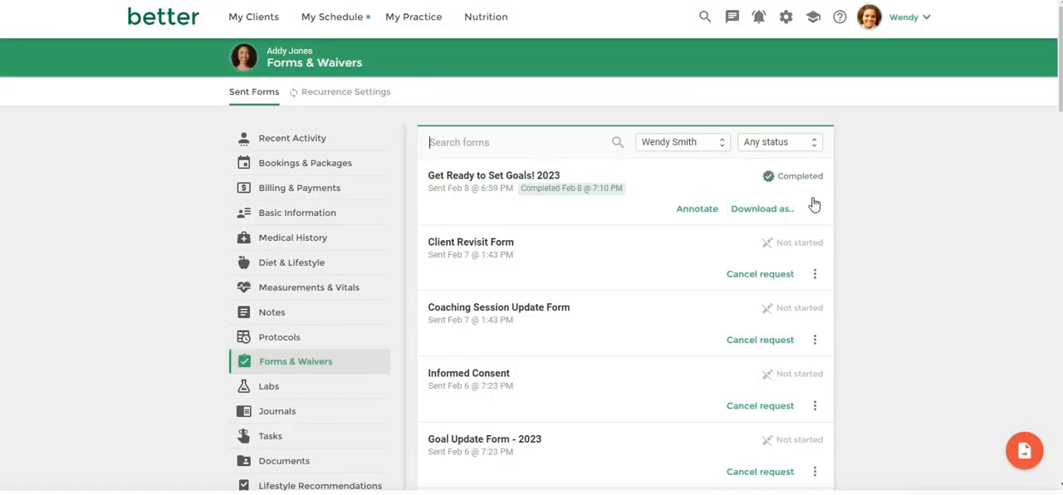
mouse_move(812, 206)
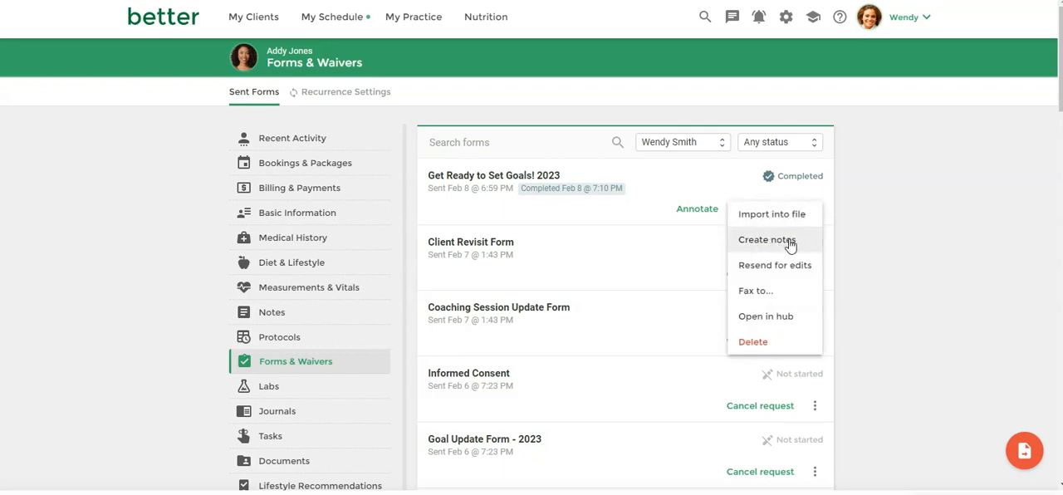
mouse_move(767, 239)
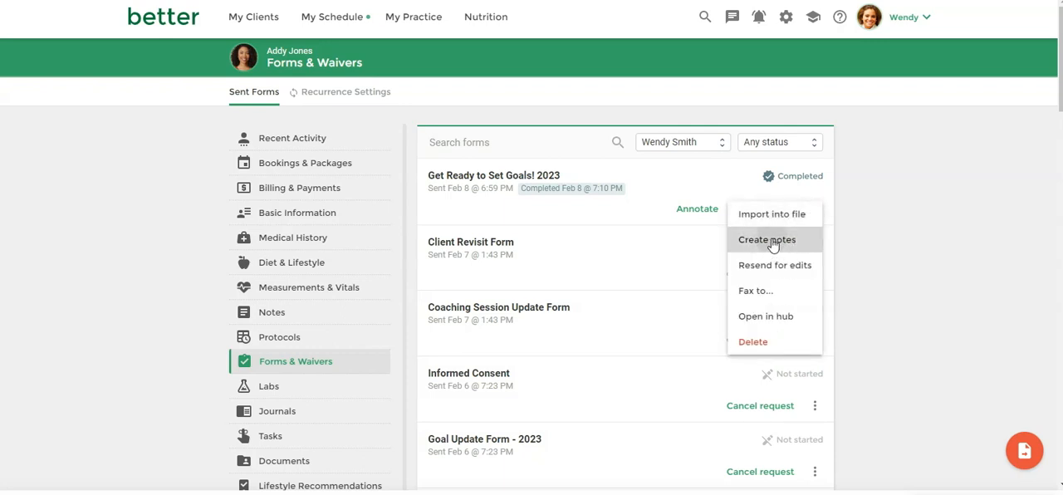
Step: Start a note from the form answers using the Client Goal Setting Focus Session template
click(765, 239)
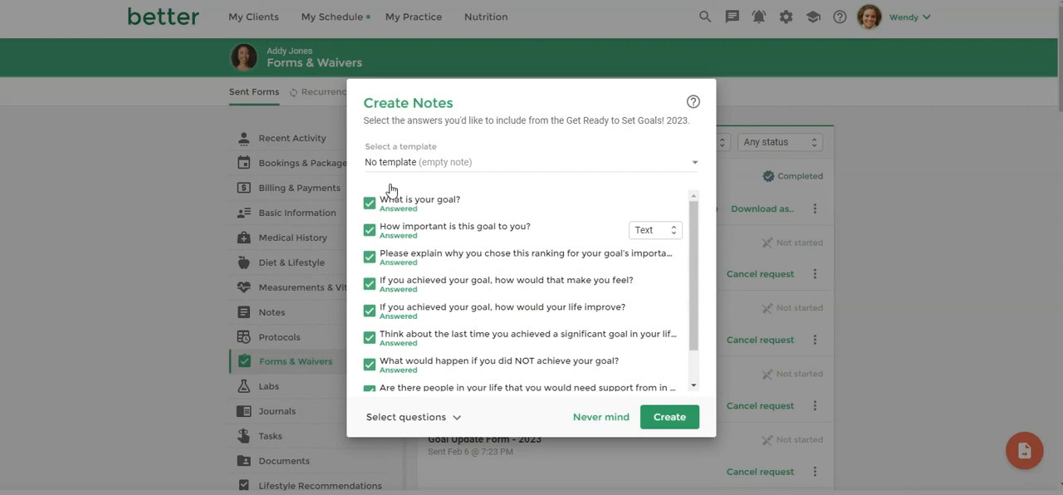
mouse_move(372, 170)
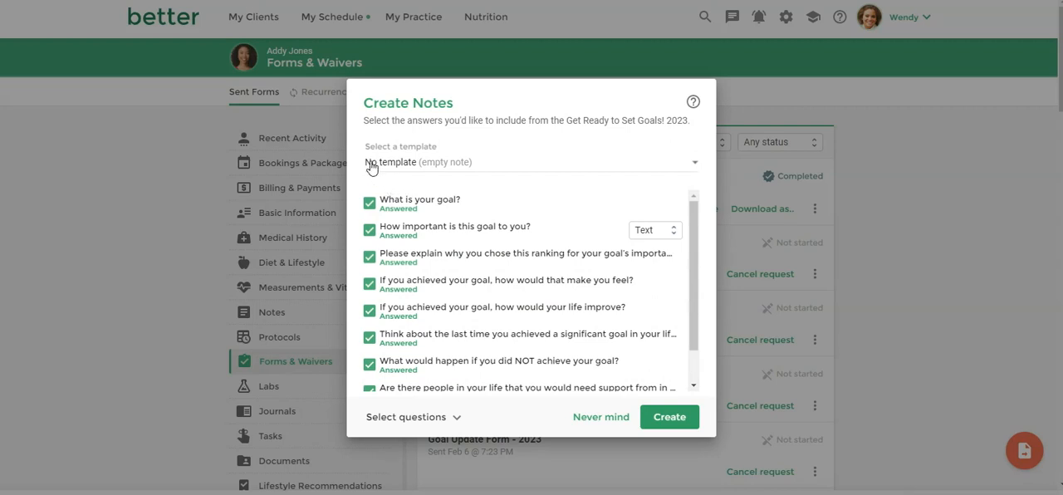
mouse_move(398, 208)
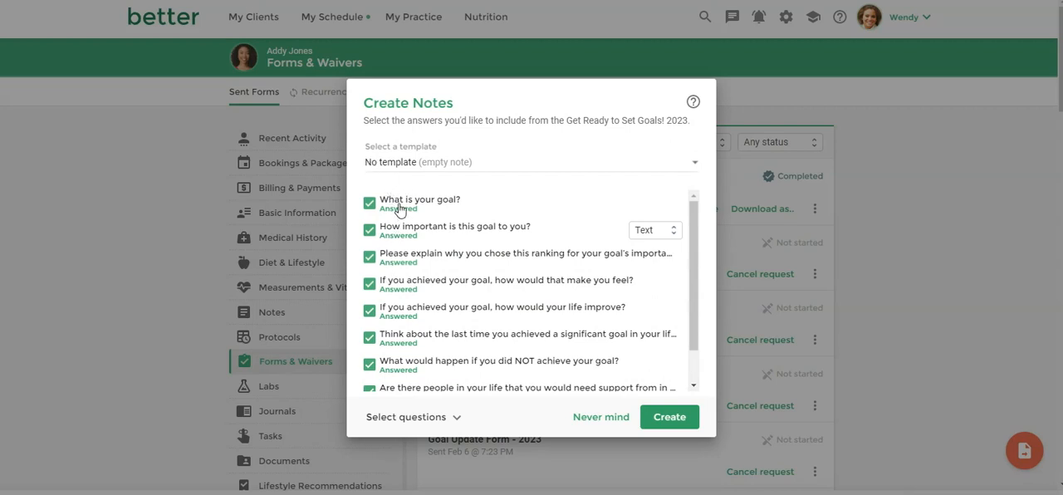
mouse_move(382, 176)
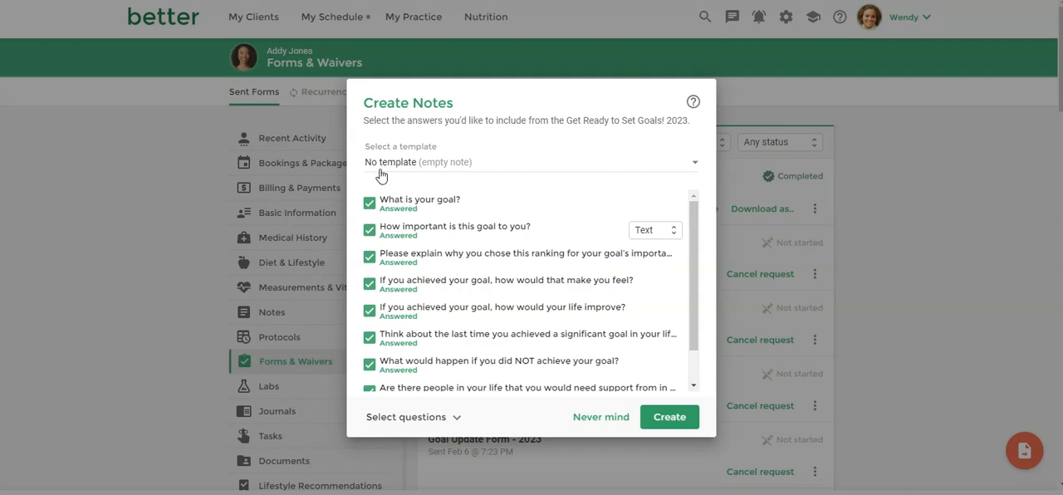
mouse_move(415, 168)
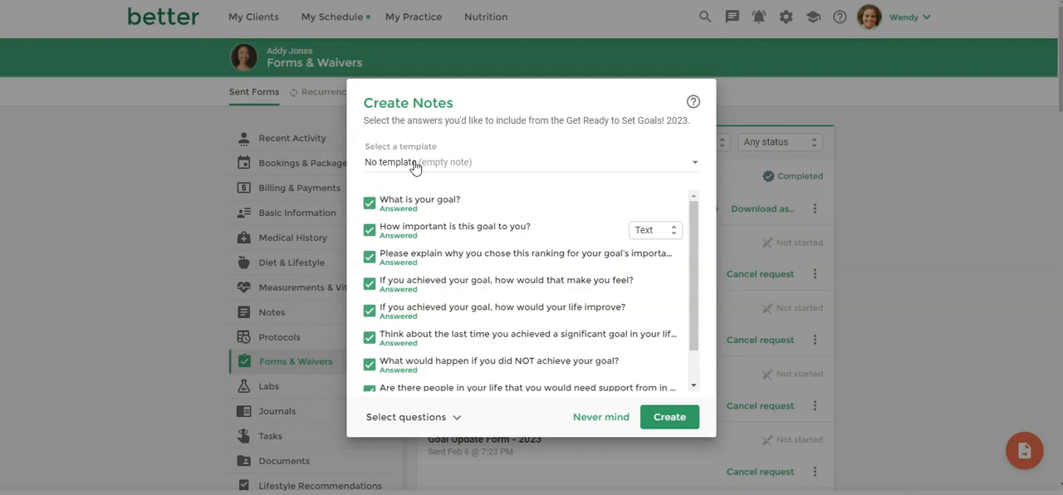
click(531, 162)
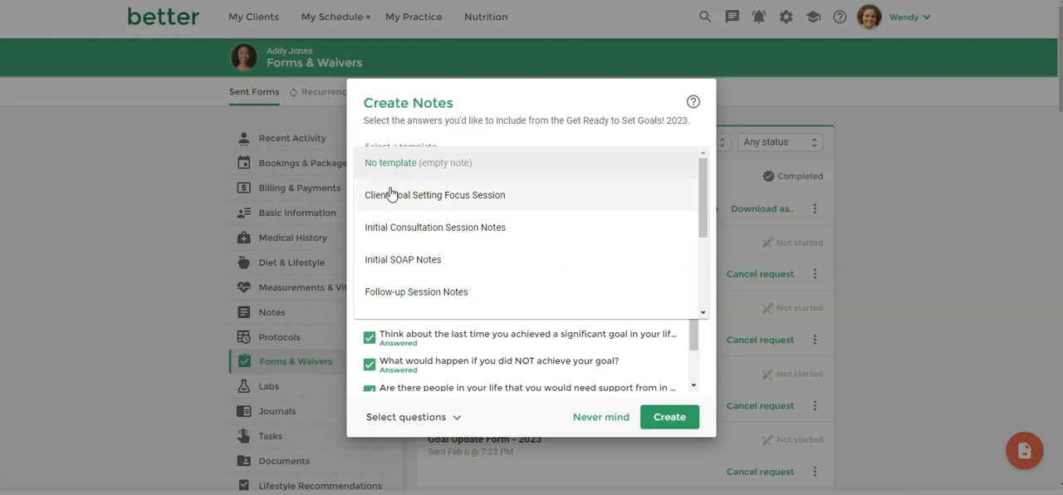
mouse_move(422, 199)
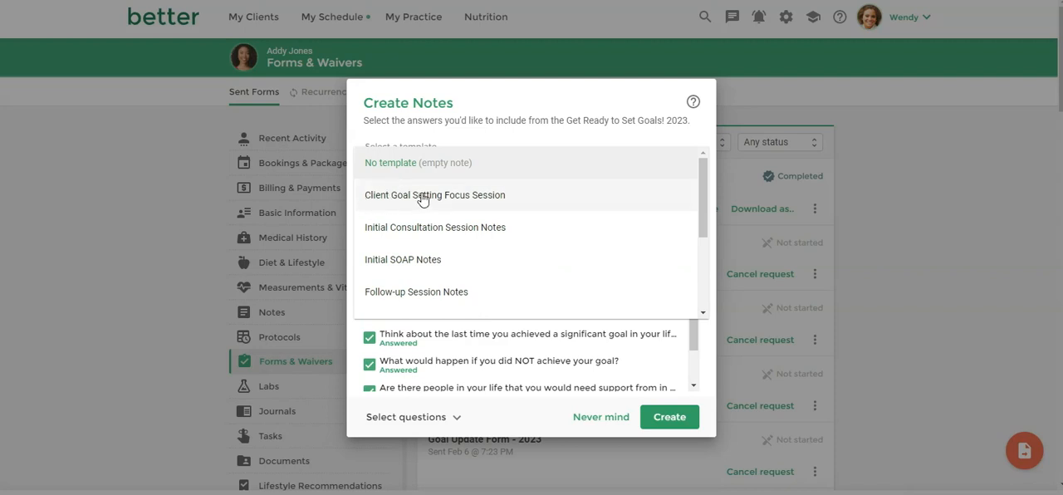
click(435, 194)
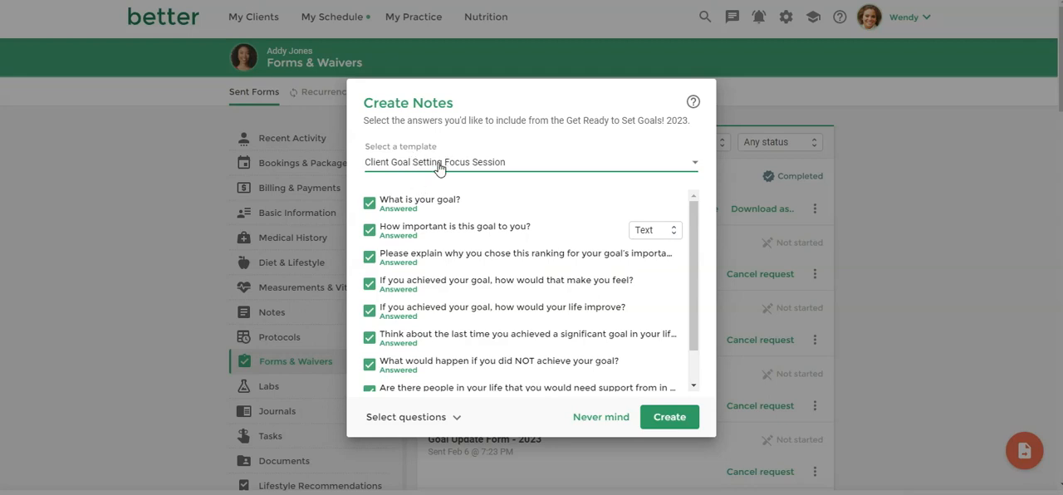
scroll(down, 3)
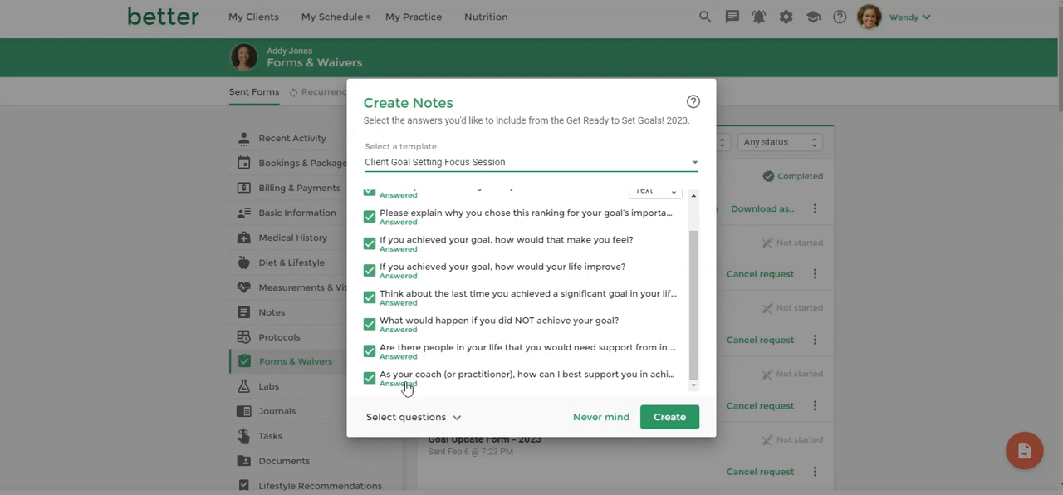
mouse_move(411, 418)
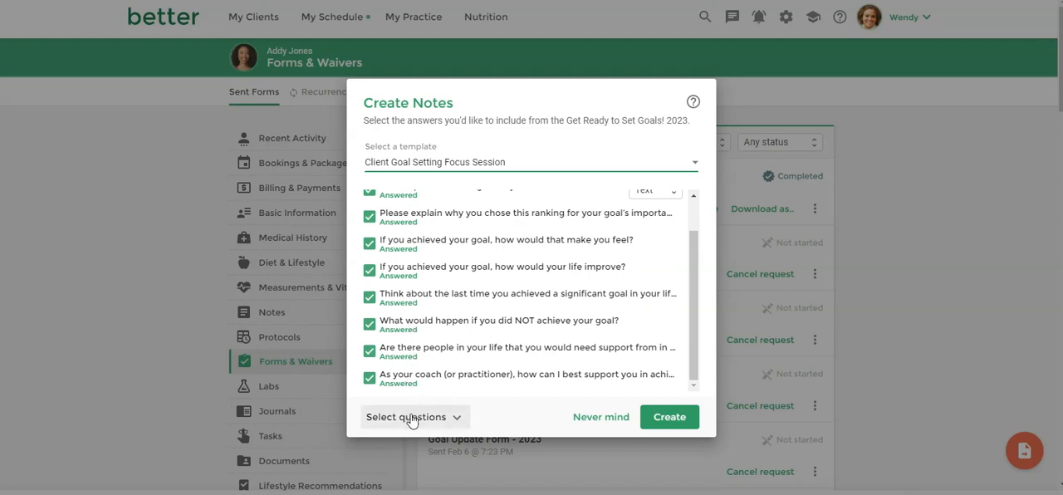
Step: Include all of the form's questions and create the prefilled note
click(412, 415)
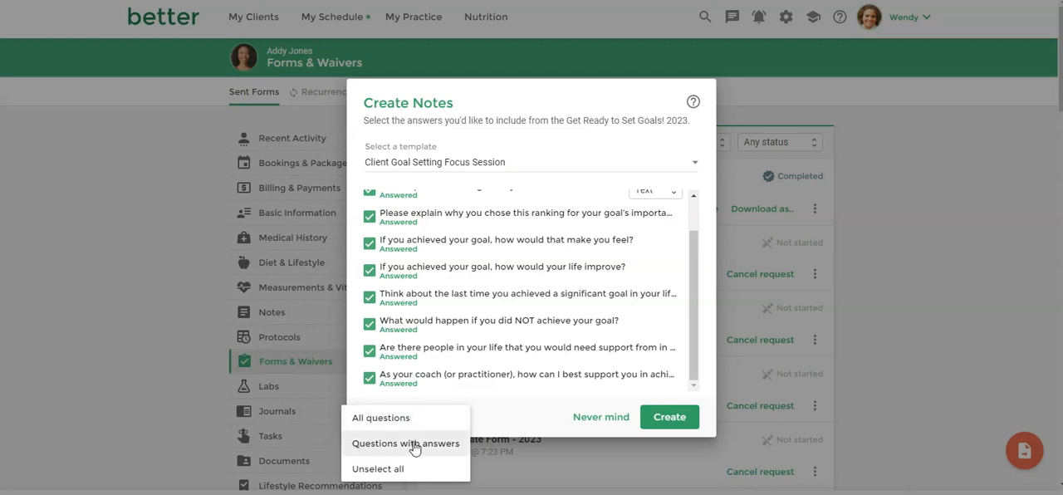
mouse_move(438, 448)
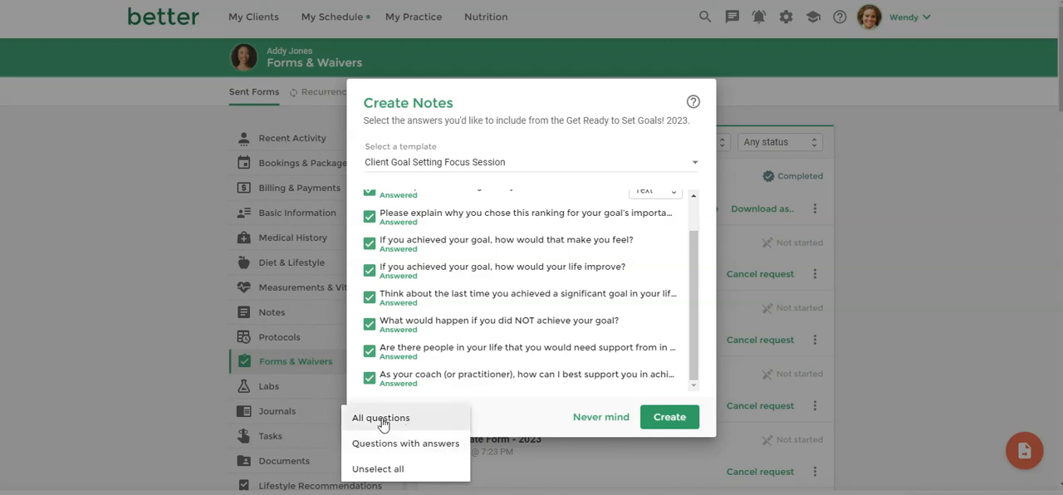
click(405, 417)
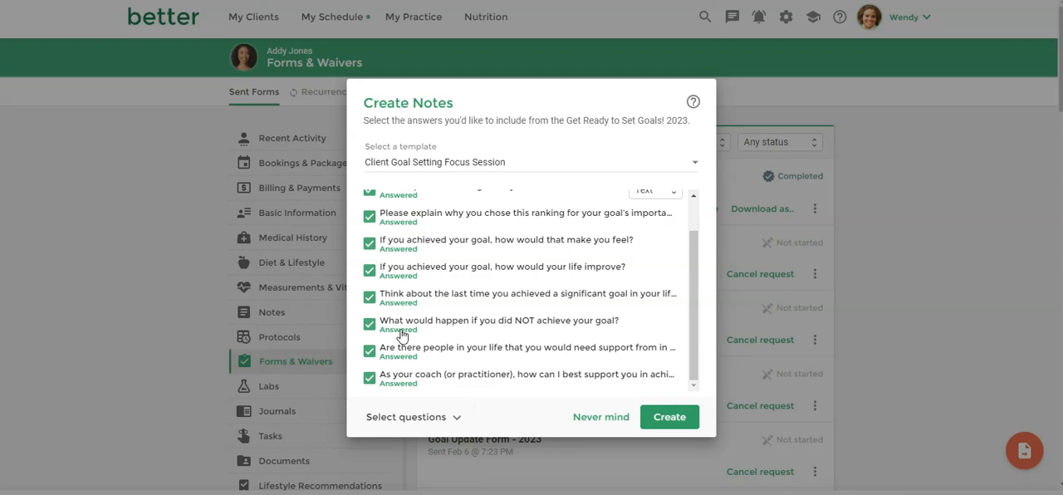
mouse_move(415, 326)
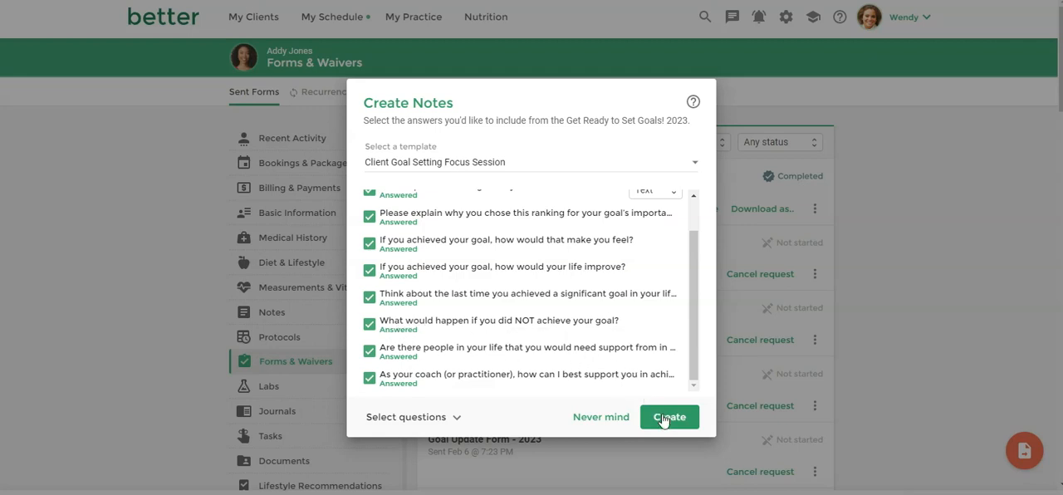
click(669, 416)
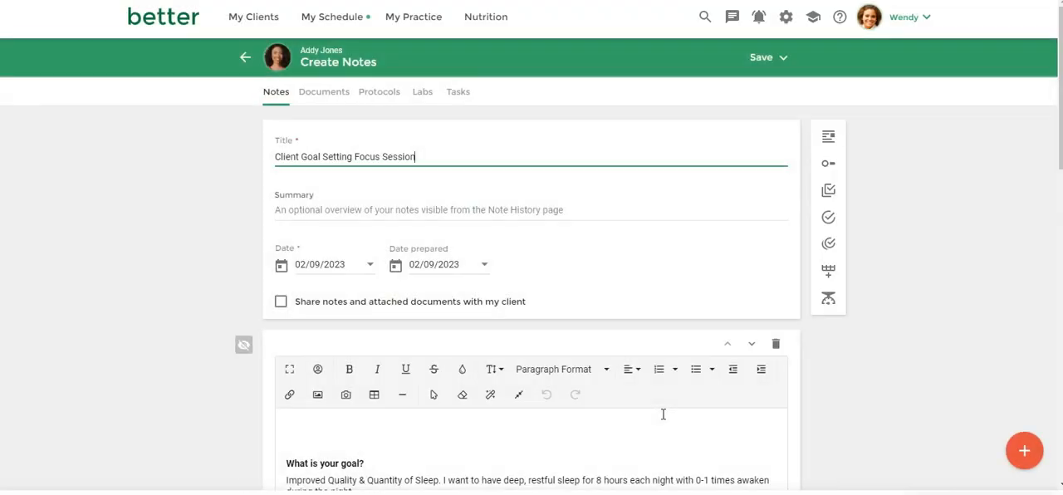
mouse_move(331, 255)
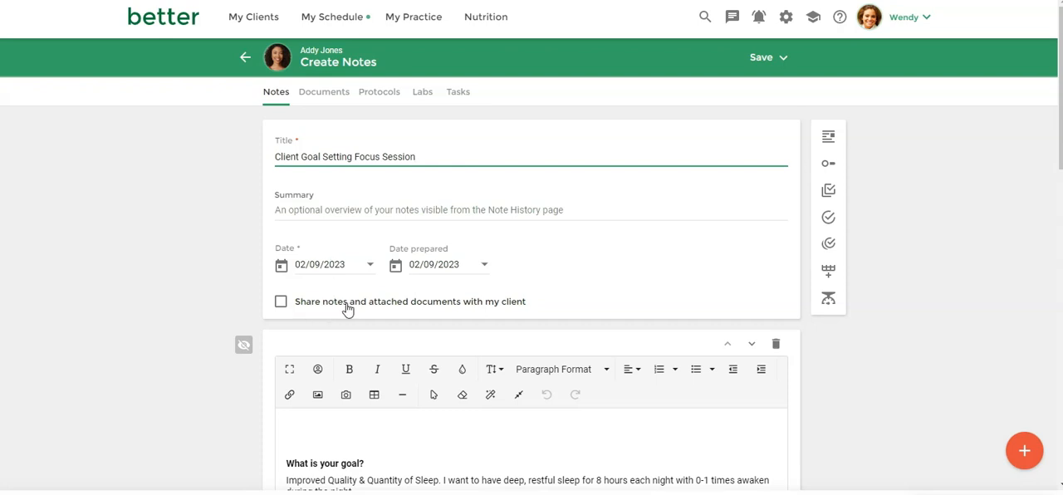
Step: Enable 'Share notes and attached documents with my client' and review the prefilled answers
click(280, 301)
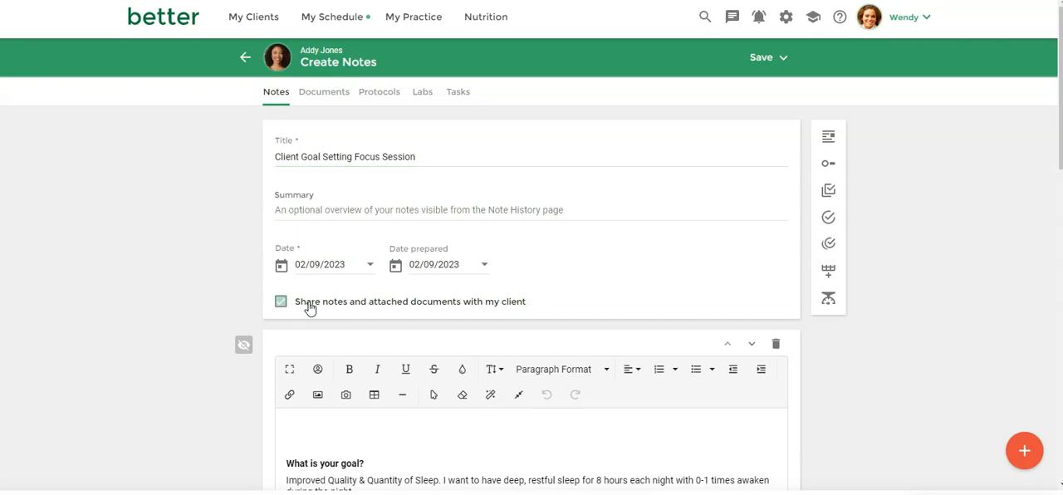
click(281, 302)
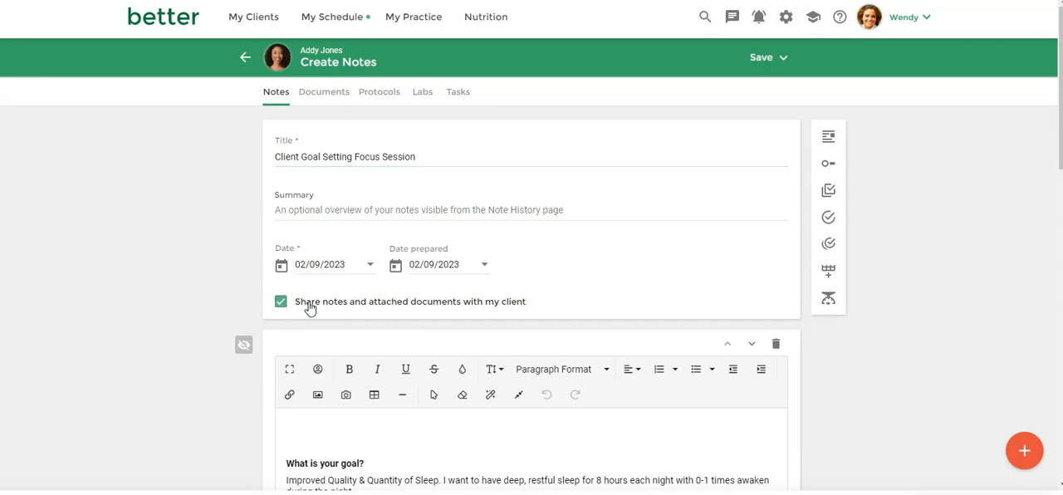
scroll(down, 3)
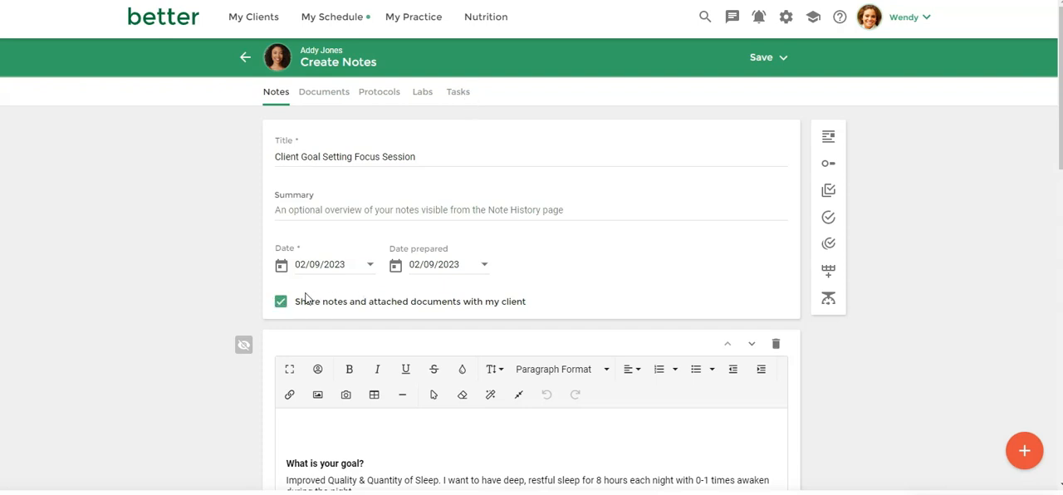
scroll(down, 3)
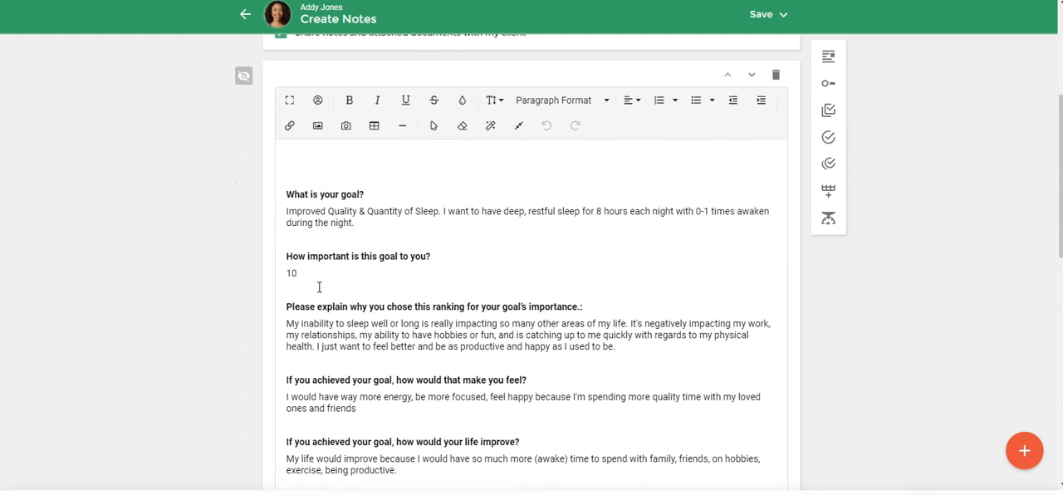
mouse_move(357, 201)
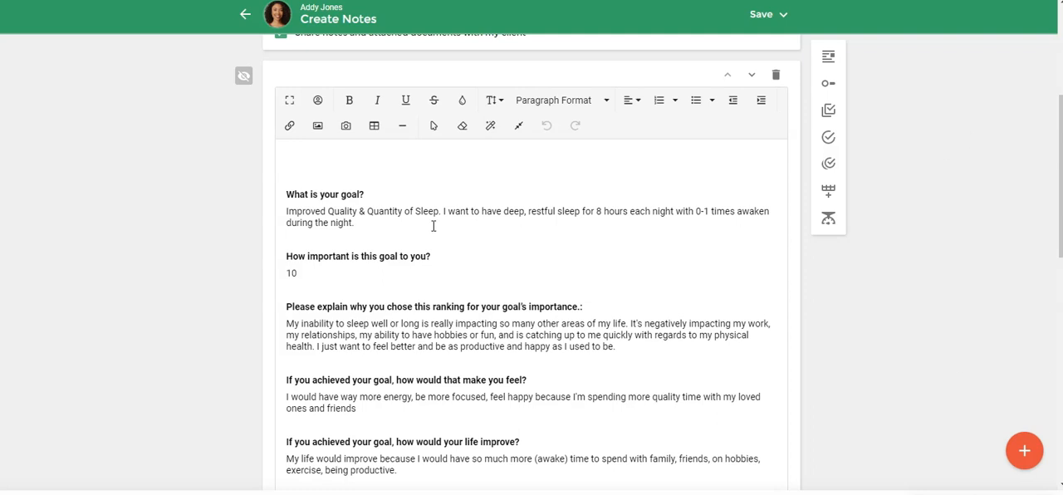
Step: Add a bold red comment after the first goal answer that Addy wants a 7.5-hour sleep target
click(357, 222)
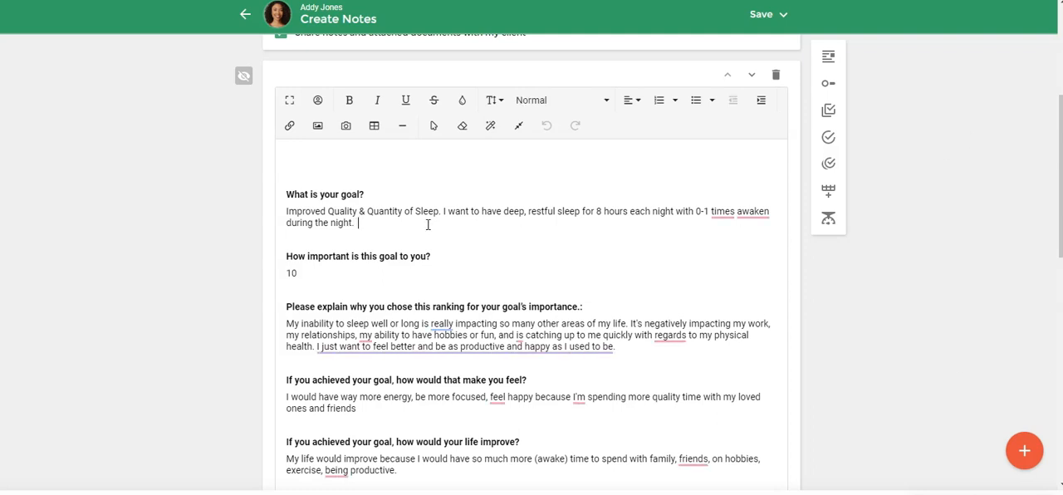
text(Addy would now like to update this to 7.5 hours and she feels that 8 hours is just not realistic at this time.)
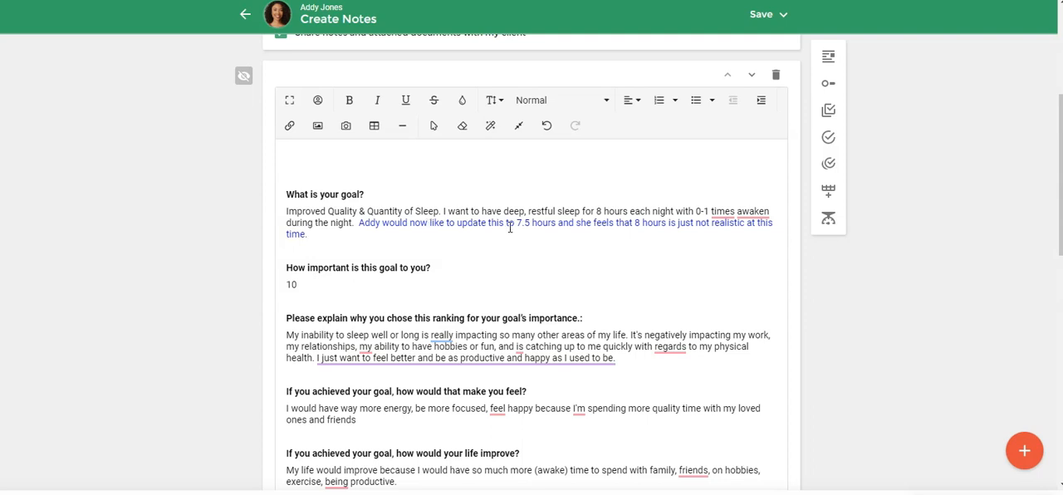
mouse_move(605, 211)
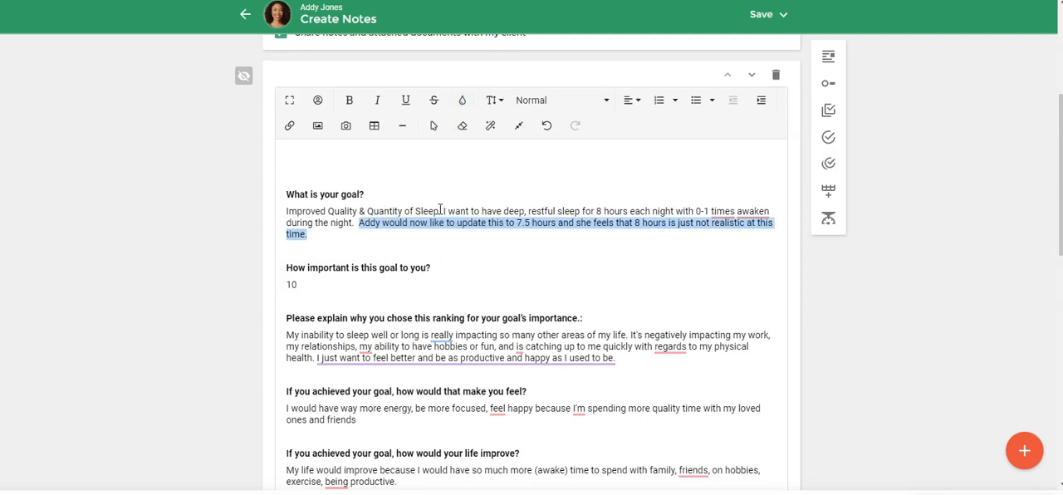
click(440, 211)
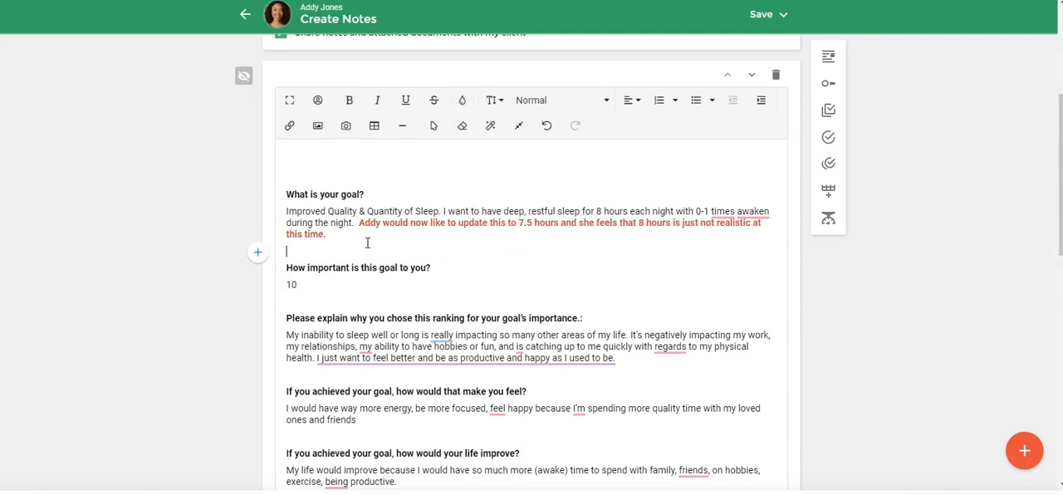
scroll(down, 3)
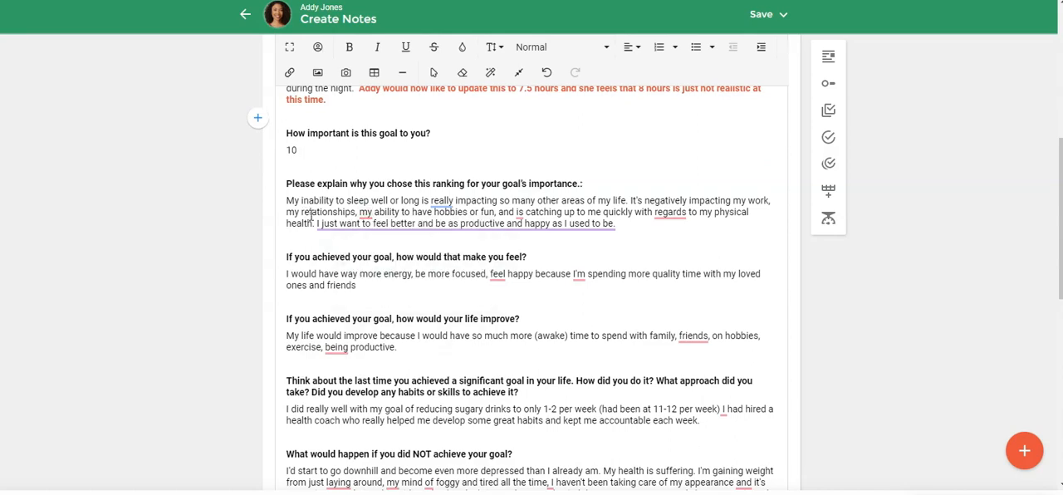
scroll(down, 3)
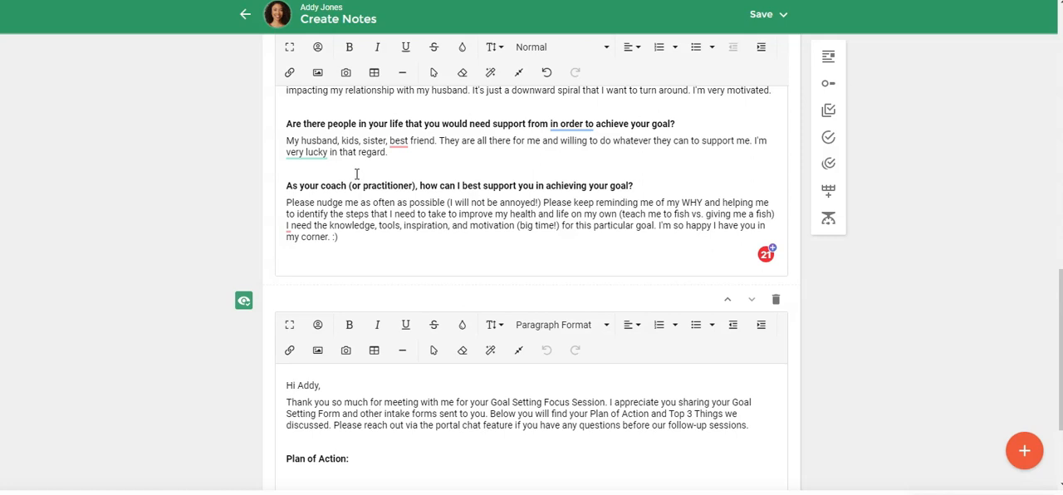
scroll(down, 3)
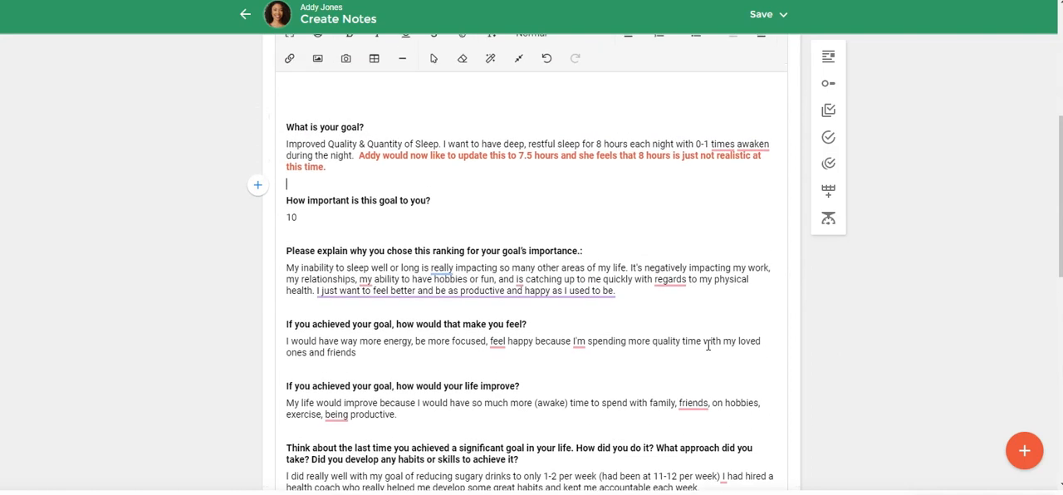
mouse_move(485, 306)
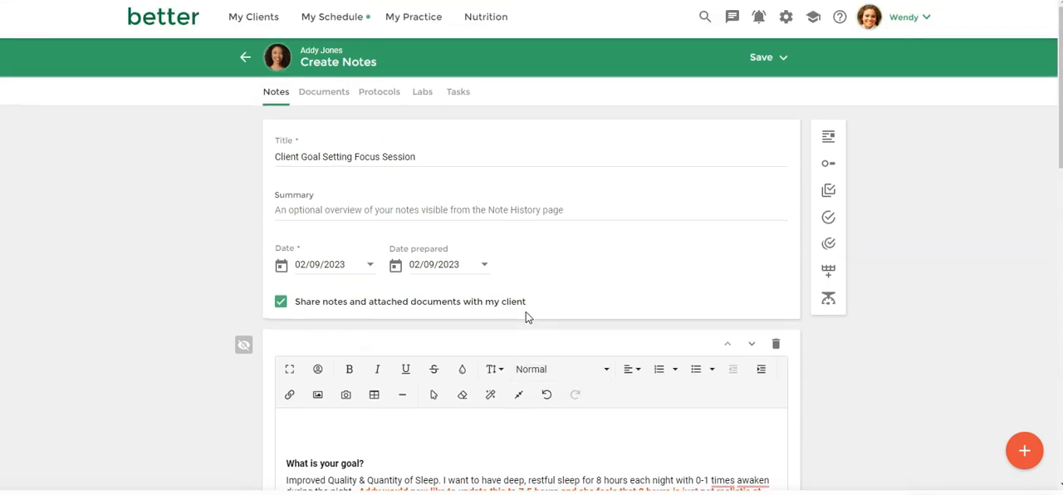
mouse_move(761, 57)
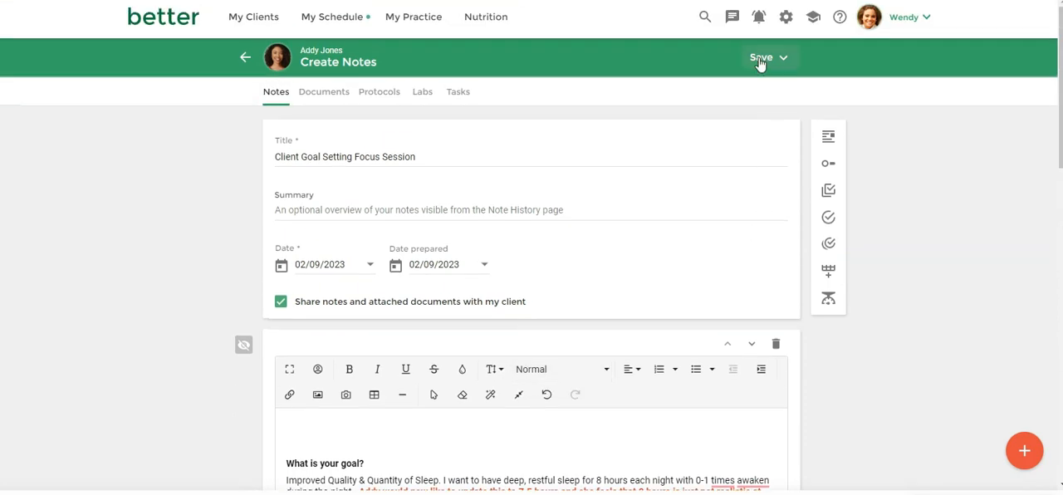
Step: Save and share the note with Send confirmation kept, so it lists as Shared in Notes History
click(764, 56)
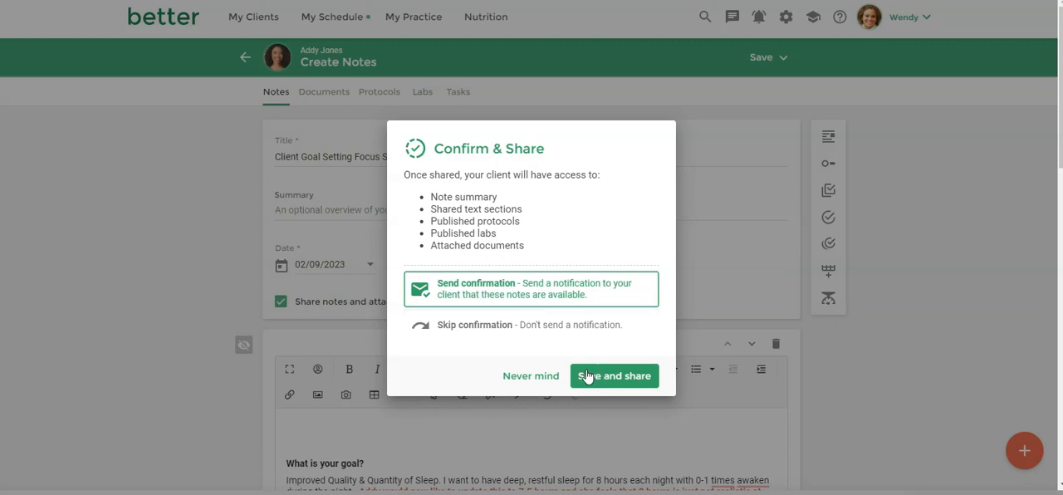
click(615, 376)
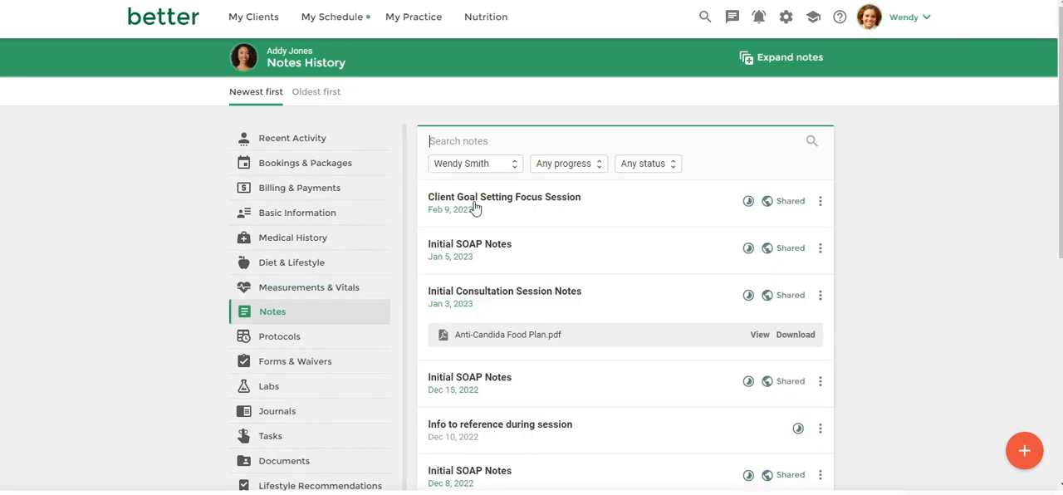
mouse_move(604, 257)
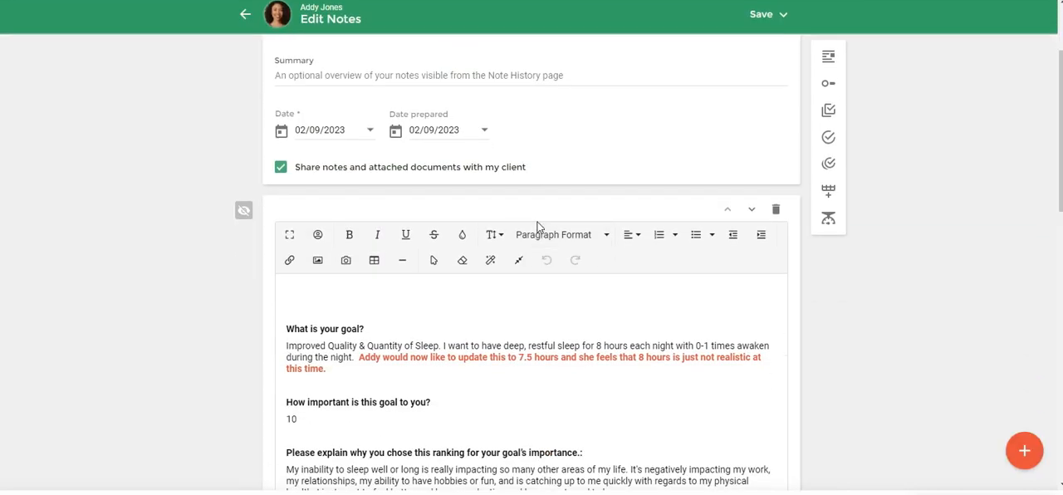
mouse_move(553, 234)
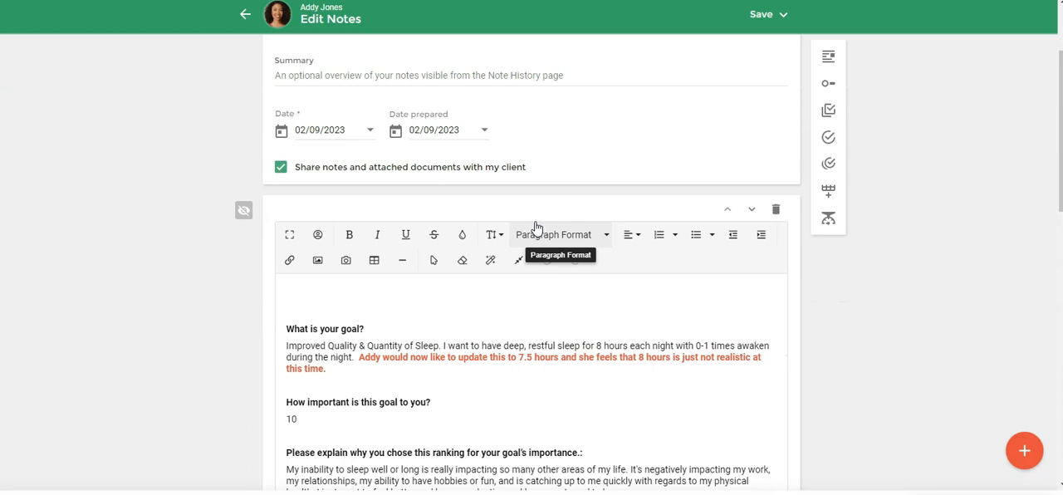
Step: Reopen the Client Goal Setting Focus Session note from Notes History and scroll through it
click(431, 130)
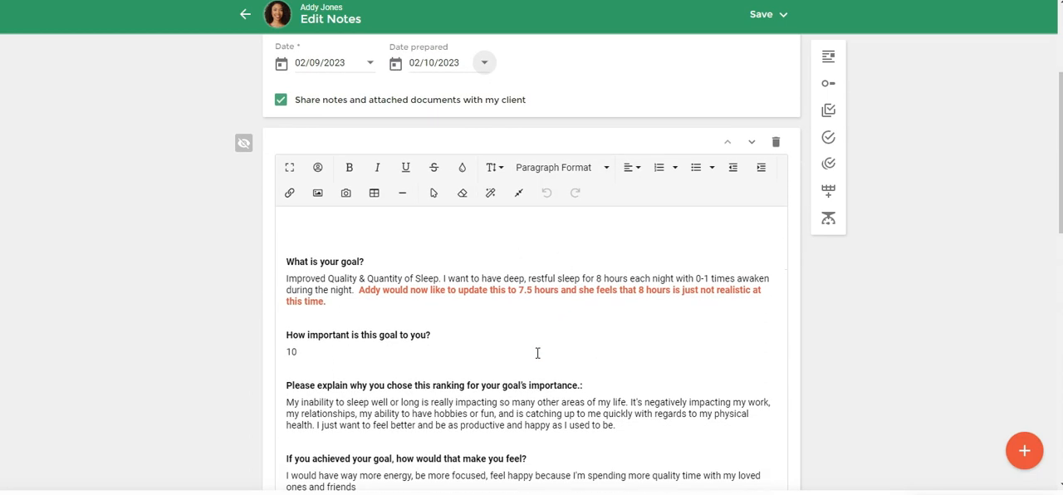
scroll(down, 3)
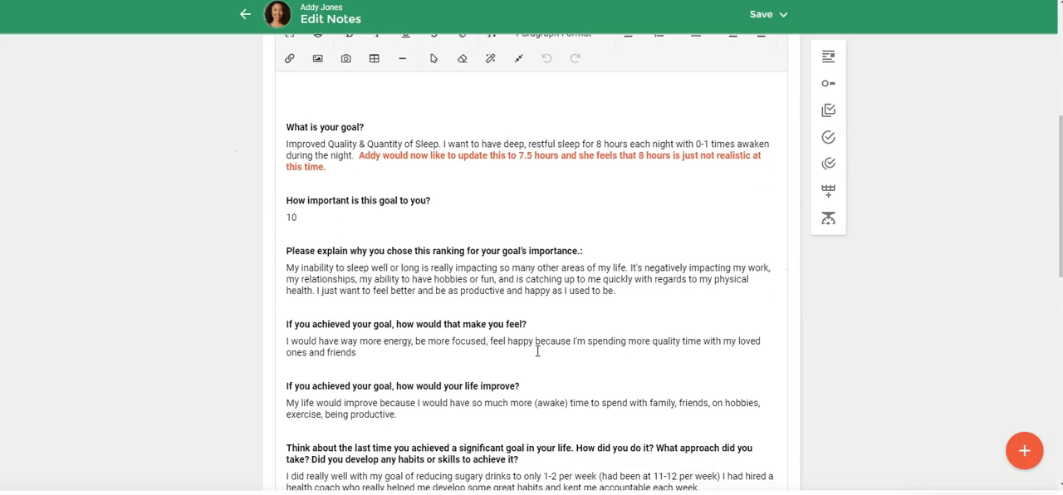
scroll(down, 3)
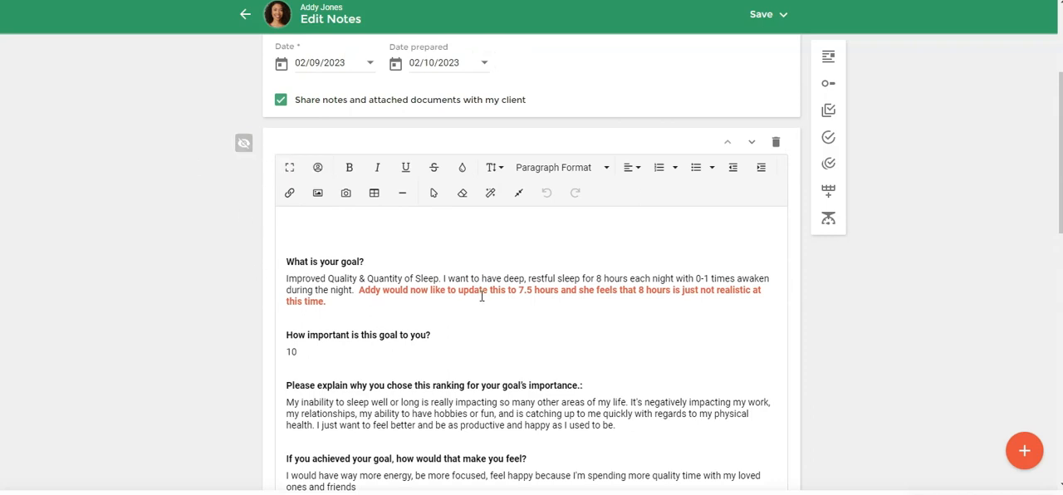
mouse_move(505, 298)
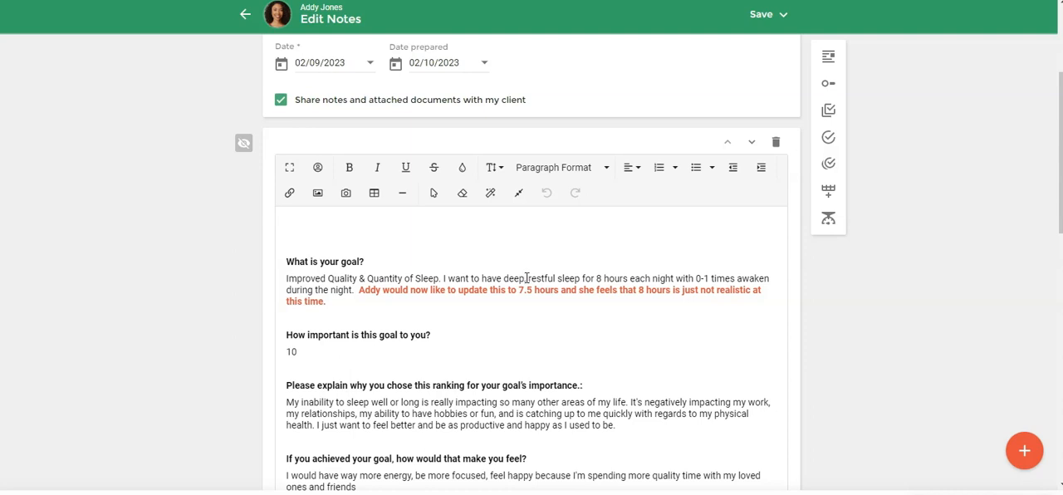
mouse_move(531, 274)
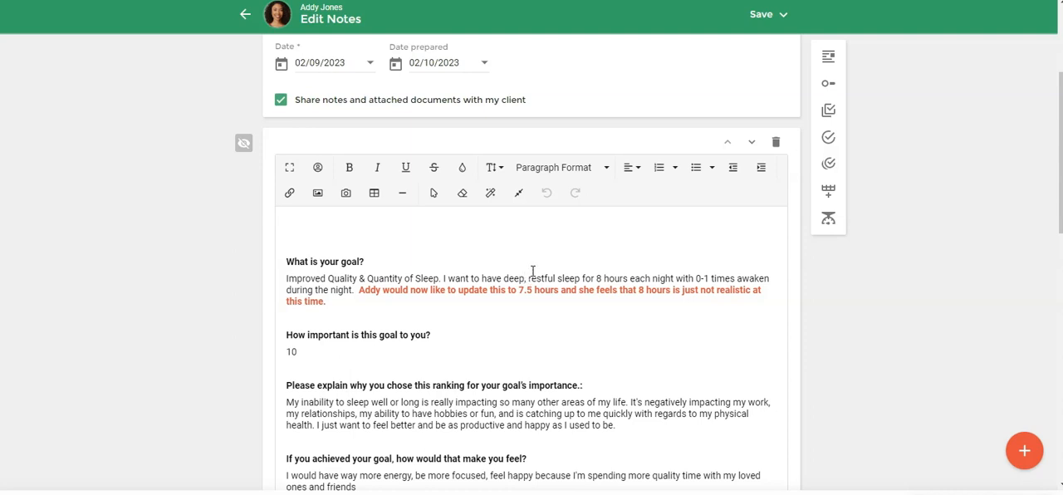
mouse_move(542, 269)
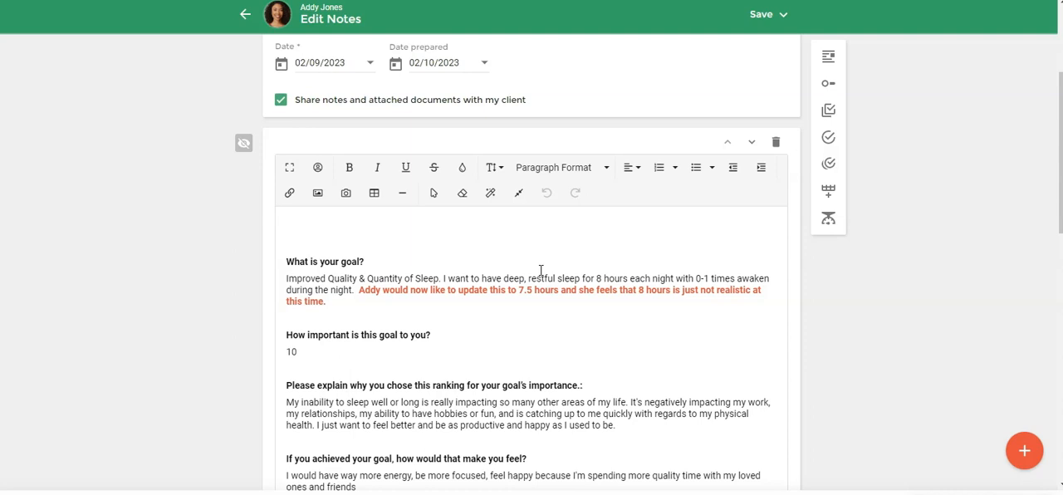
mouse_move(783, 65)
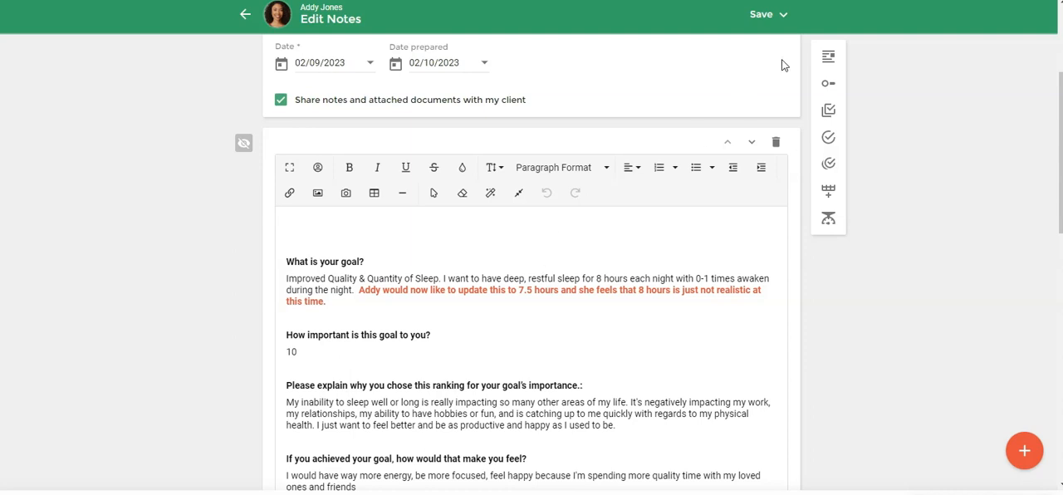